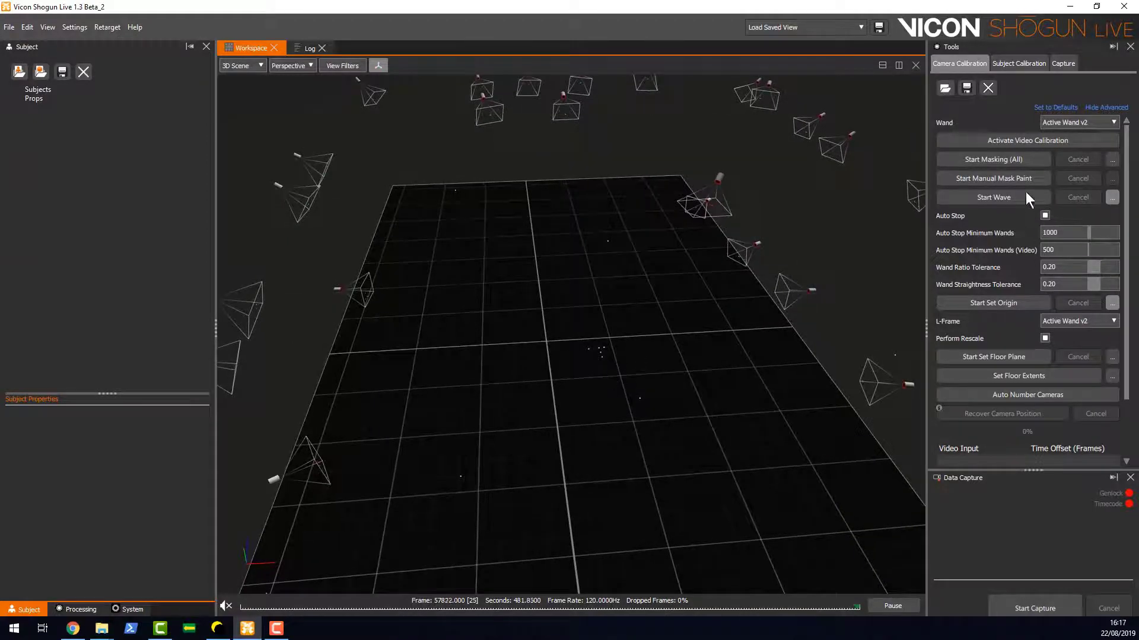
- Create a prop named CustomLframe from the floor markers in Subject Calibration
{"action": "left_click", "coordinate": [991, 302]}
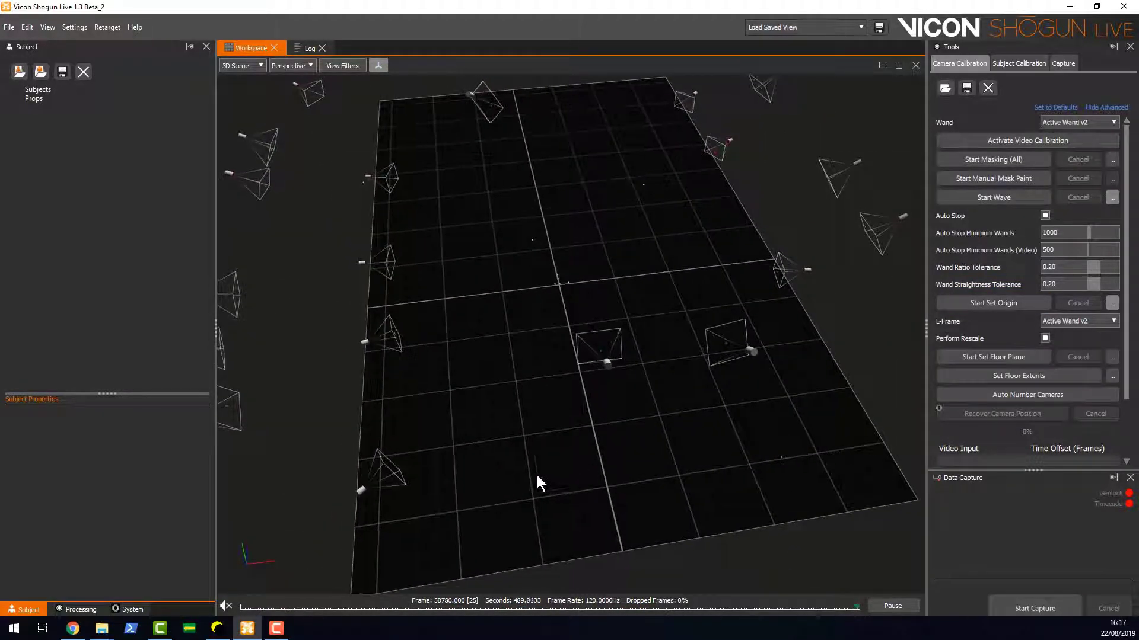
{"action": "left_click_drag", "start_coordinate": [541, 482], "coordinate": [545, 215]}
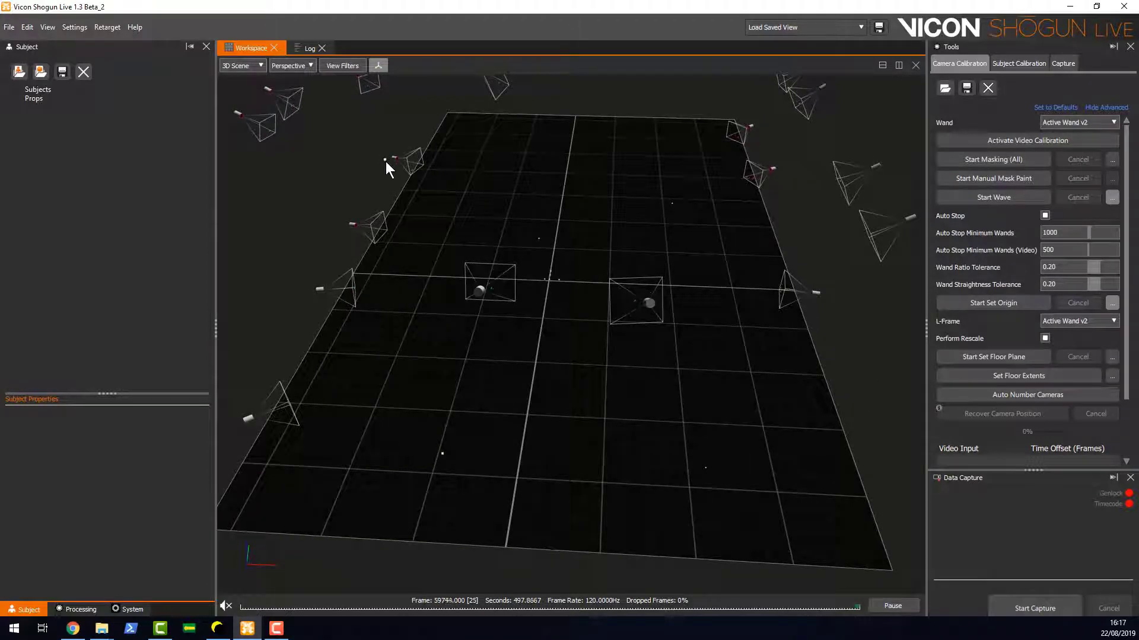
{"action": "mouse_move", "coordinate": [668, 211]}
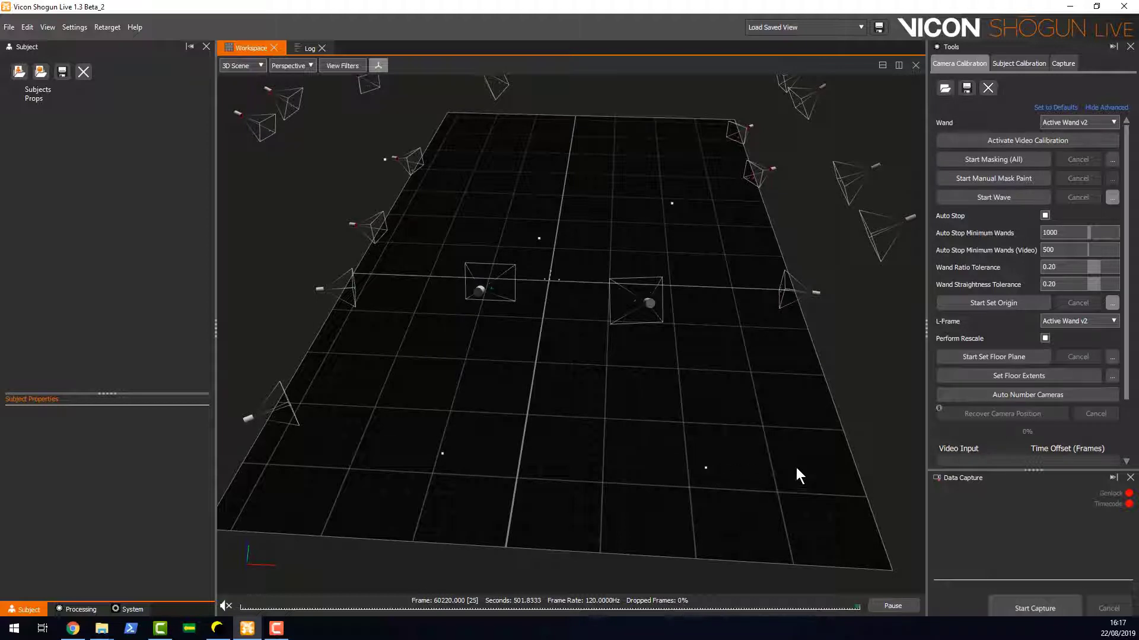
{"action": "left_click", "coordinate": [1017, 63]}
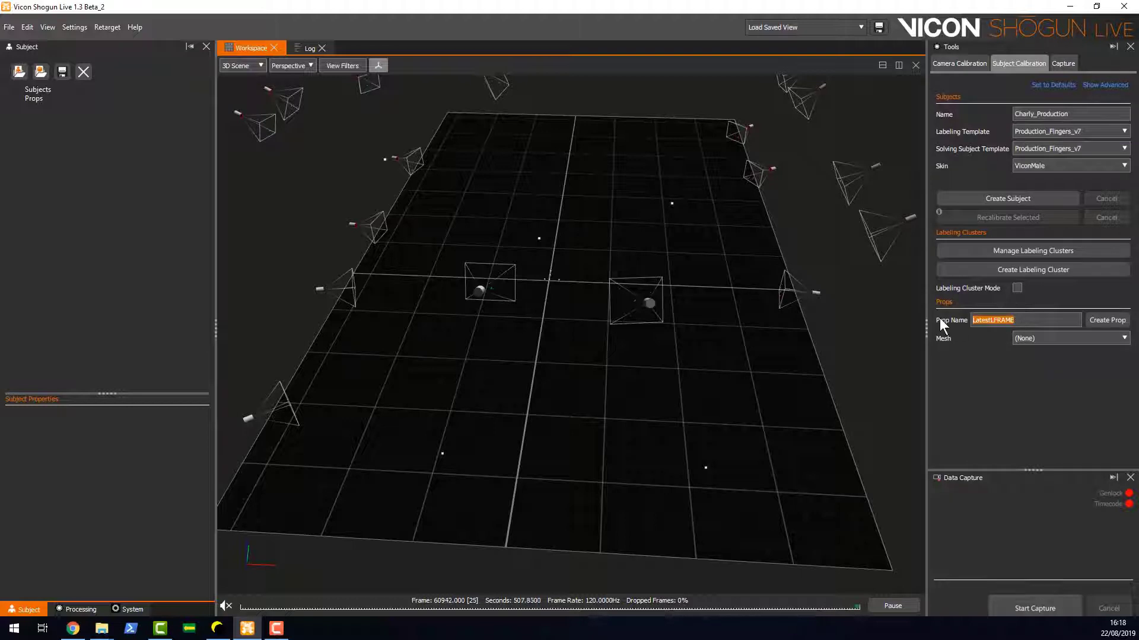
{"action": "type", "text": "Custom1"}
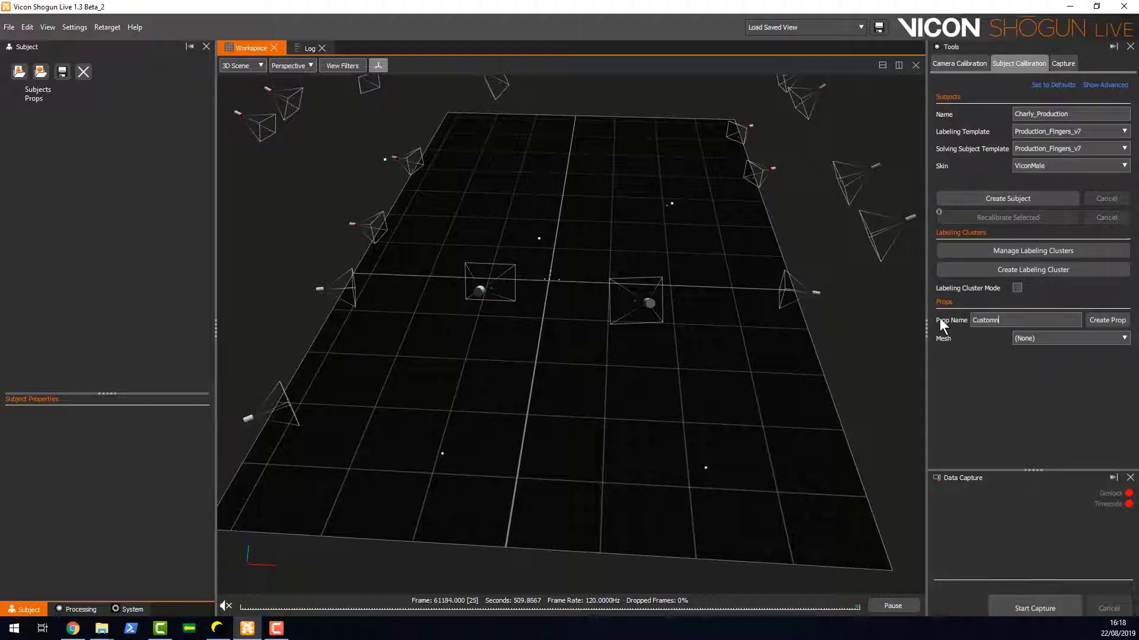
{"action": "key", "text": "Backspace"}
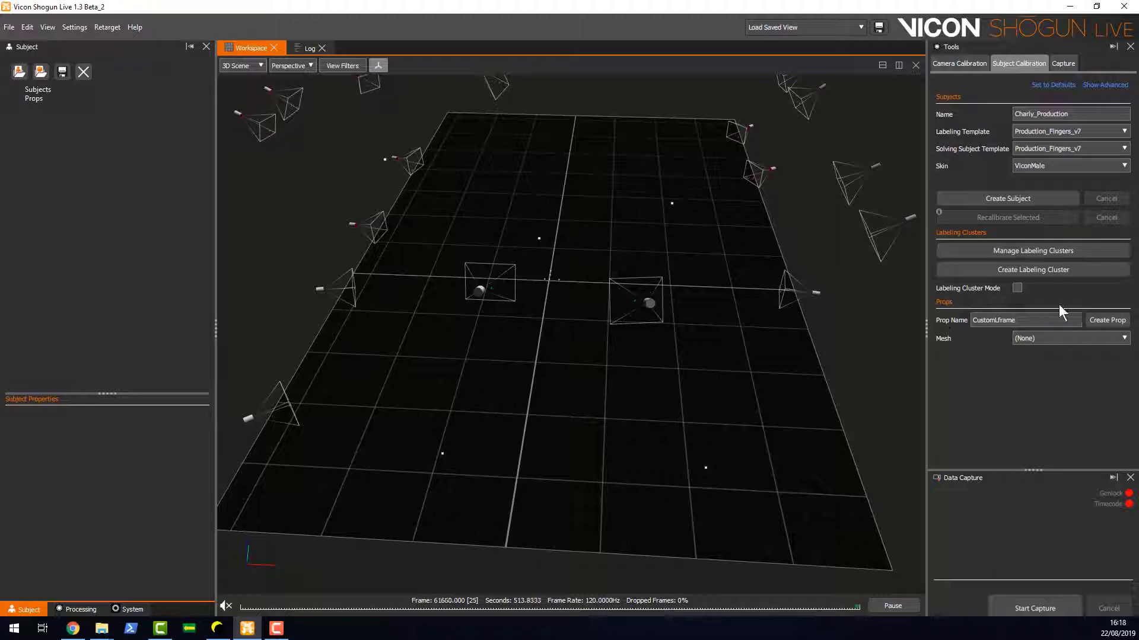
{"action": "left_click", "coordinate": [1105, 319]}
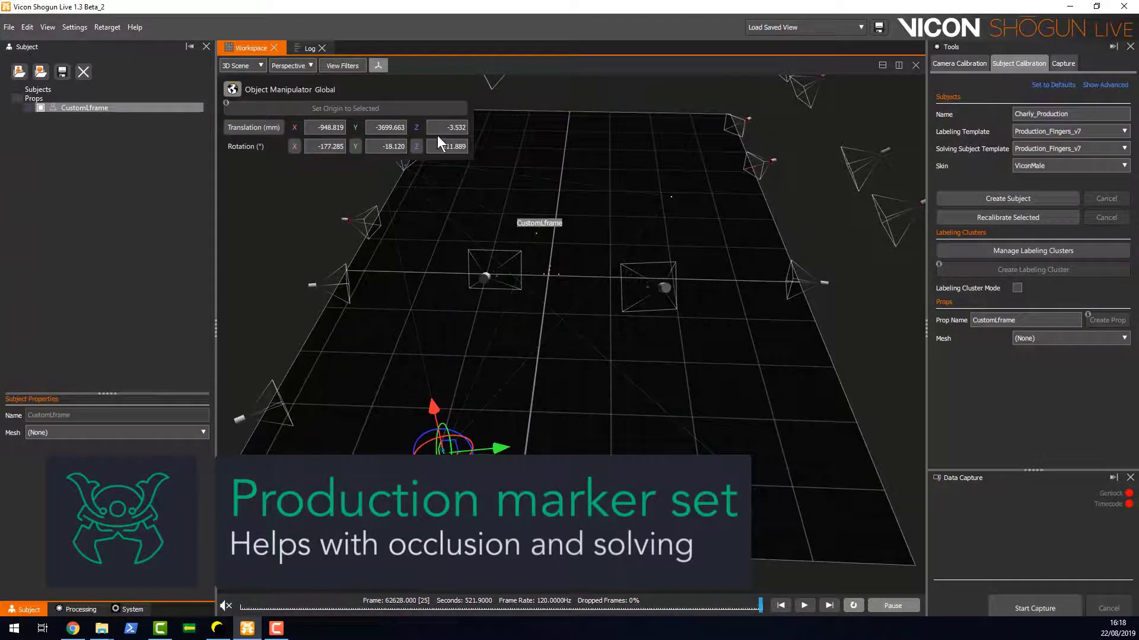
- Reset CustomLframe's translation and rotation to 0.000 via the Object Manipulator
{"action": "left_click", "coordinate": [232, 89]}
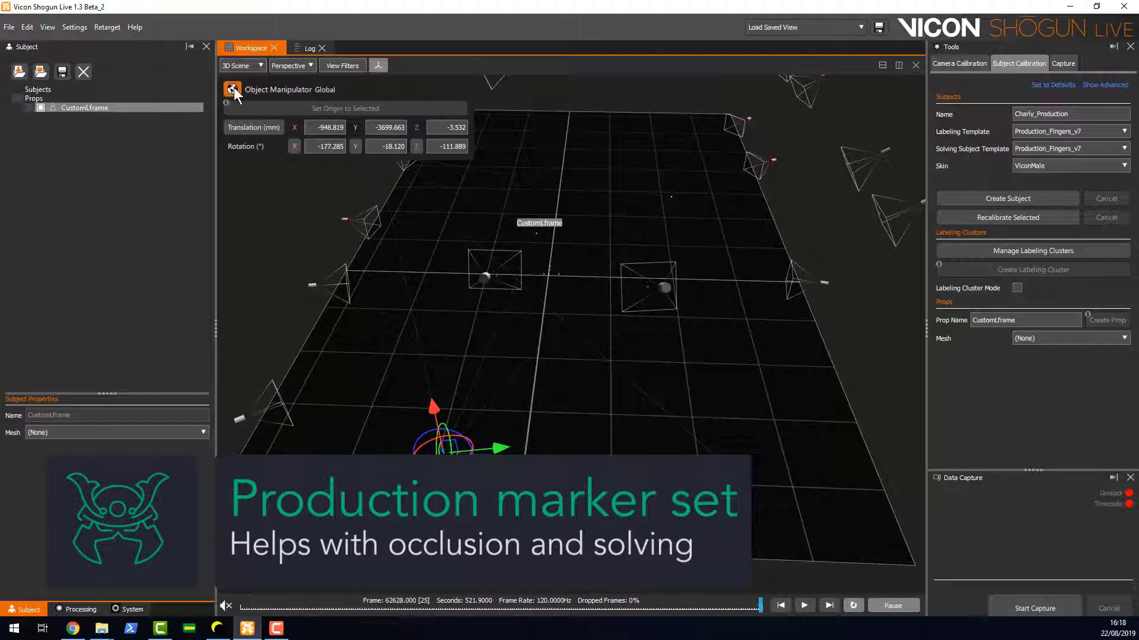
{"action": "left_click", "coordinate": [233, 89]}
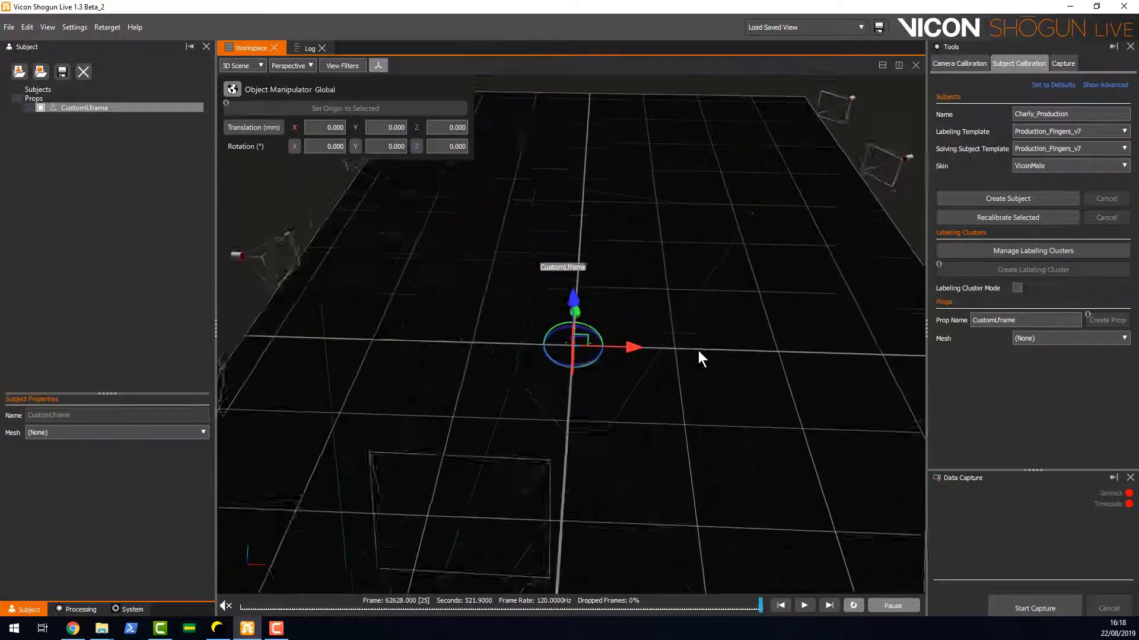
{"action": "left_click_drag", "start_coordinate": [701, 357], "coordinate": [687, 339]}
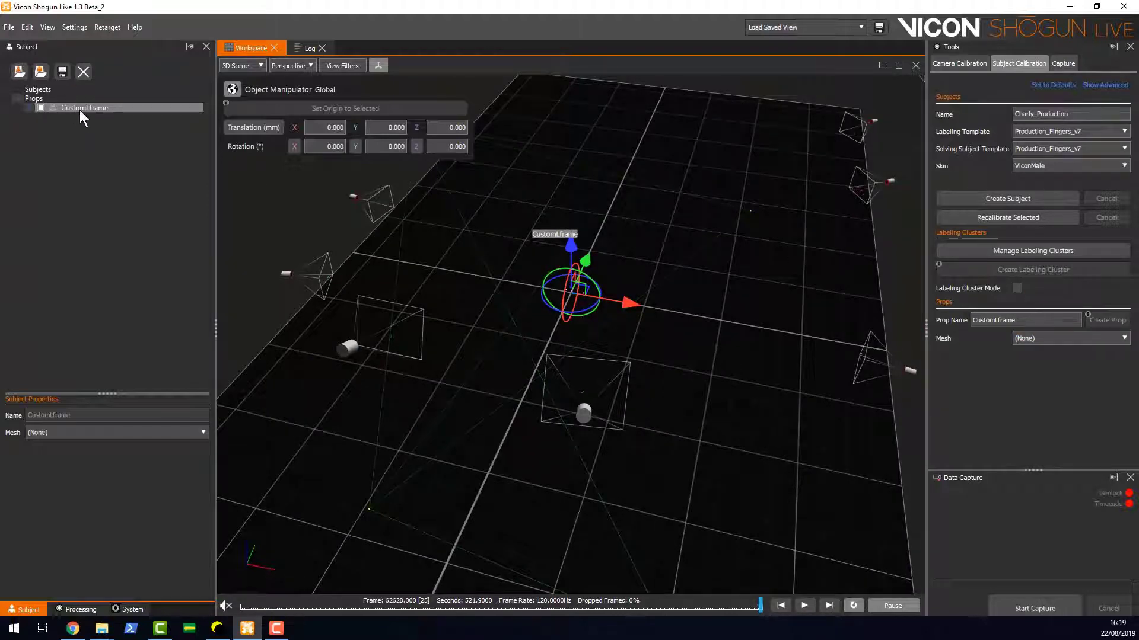
- Save the CustomLframe prop as a VSK named CustomLframe in CalibrationObjects
{"action": "right_click", "coordinate": [84, 108]}
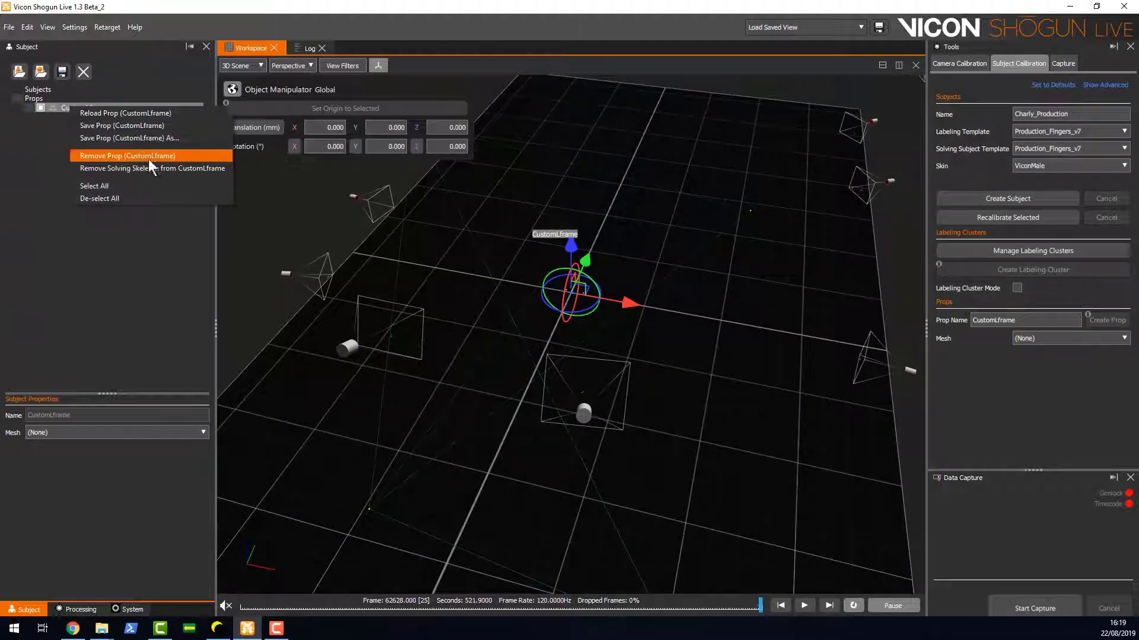
{"action": "left_click", "coordinate": [131, 138]}
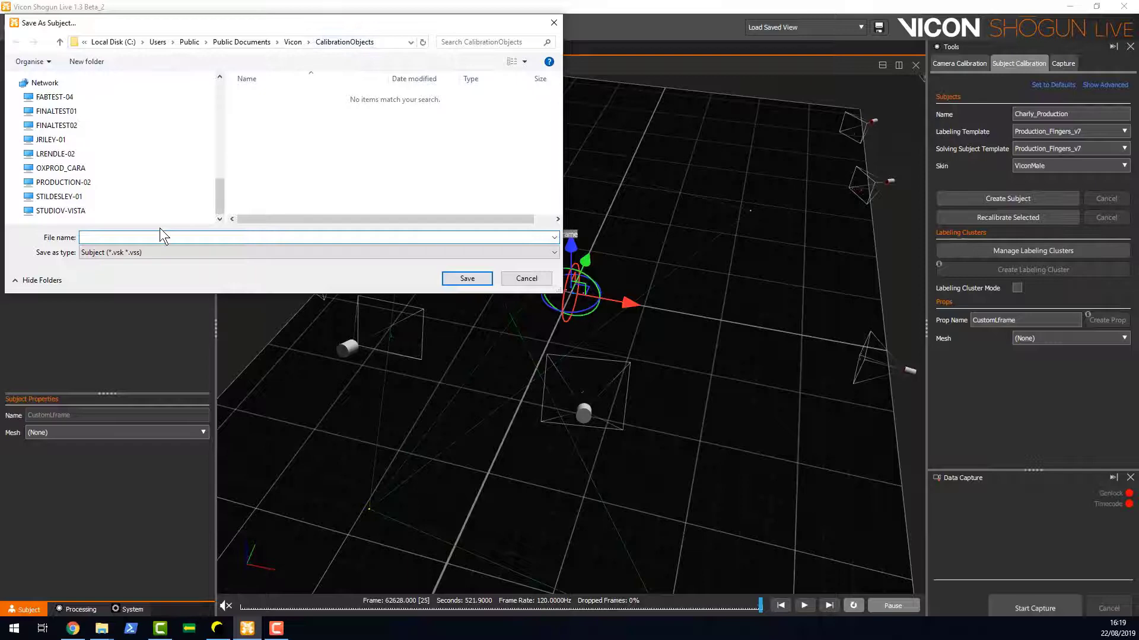
{"action": "type", "text": "CustomLframe"}
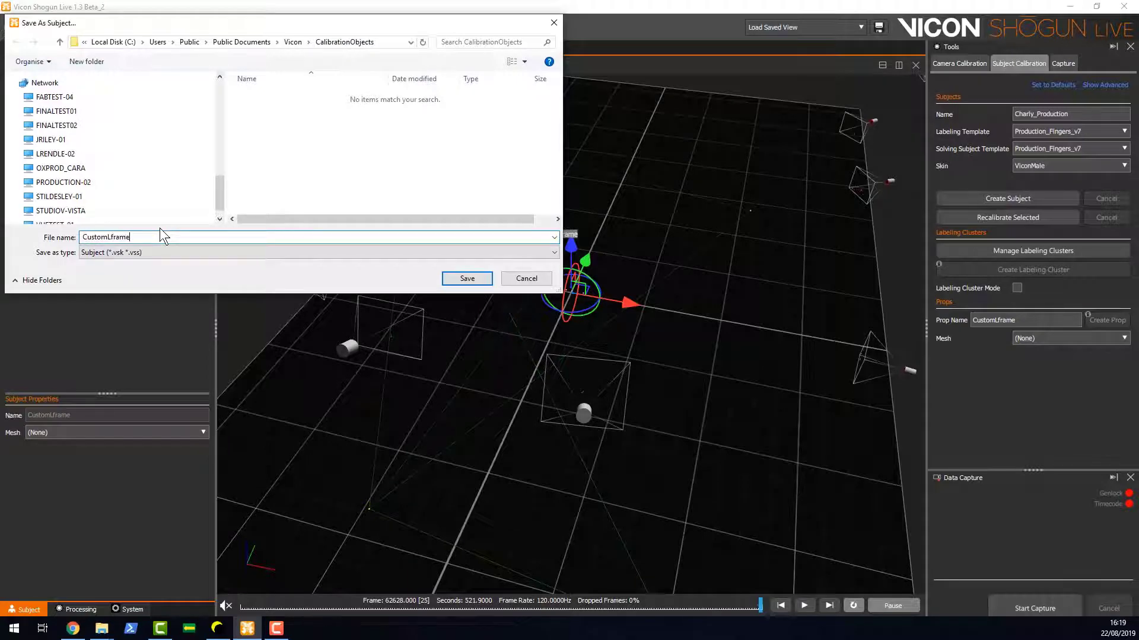
{"action": "left_click", "coordinate": [466, 278]}
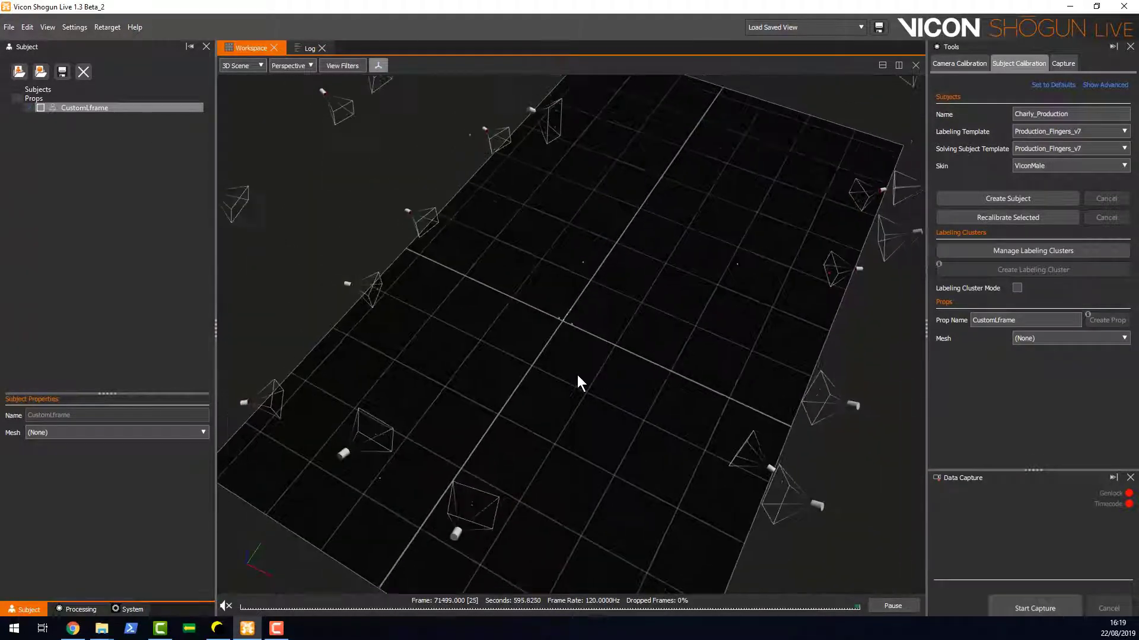
- Choose CustomLframe as the L-Frame in Camera Calibration
{"action": "left_click", "coordinate": [959, 63]}
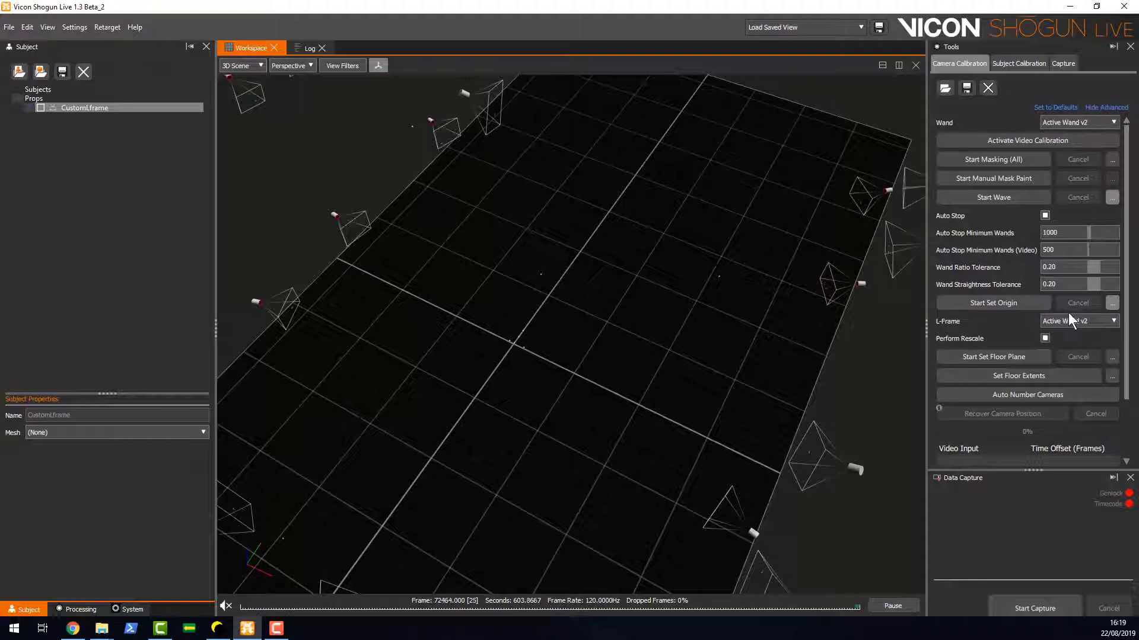
{"action": "left_click", "coordinate": [1111, 322]}
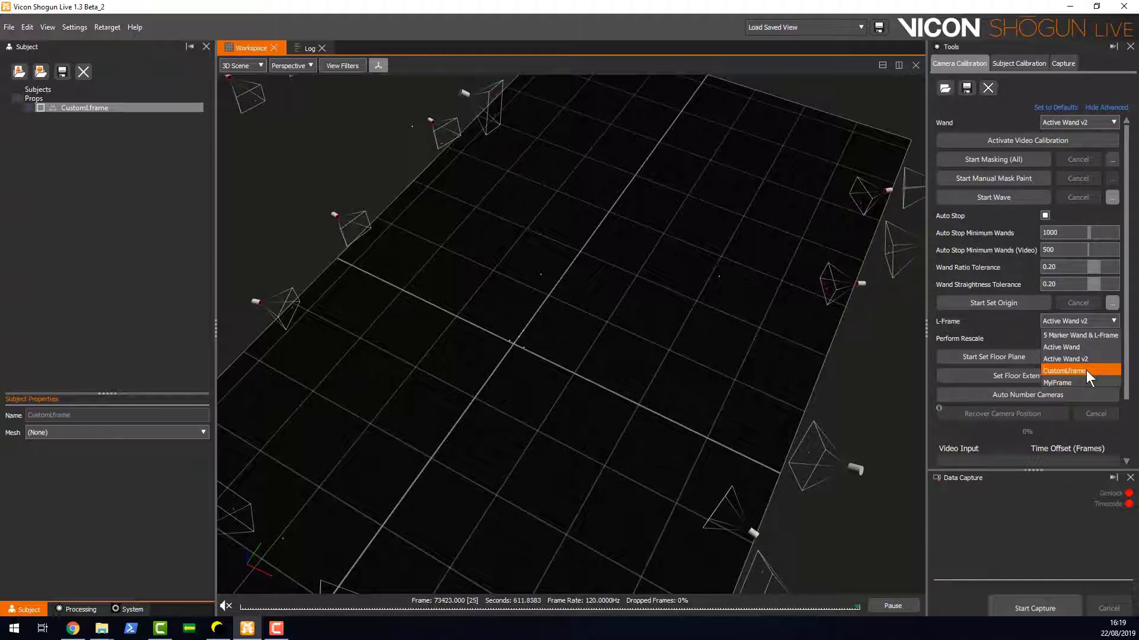
{"action": "left_click", "coordinate": [1063, 370]}
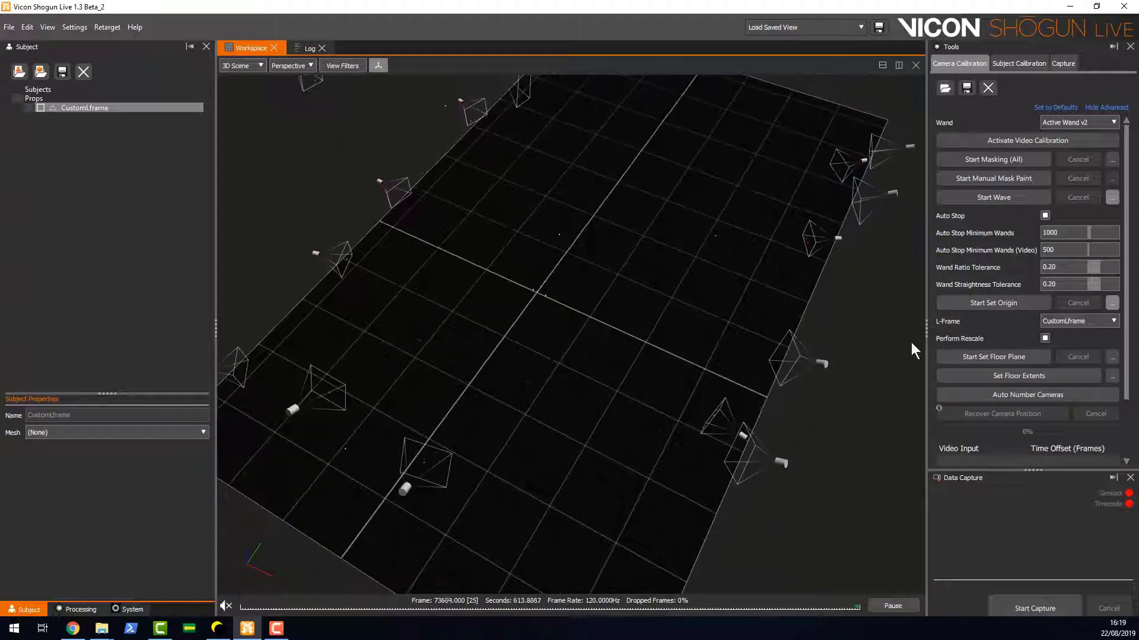
- Set the volume origin from CustomLframe with Start and Complete Set Origin
{"action": "left_click", "coordinate": [993, 302]}
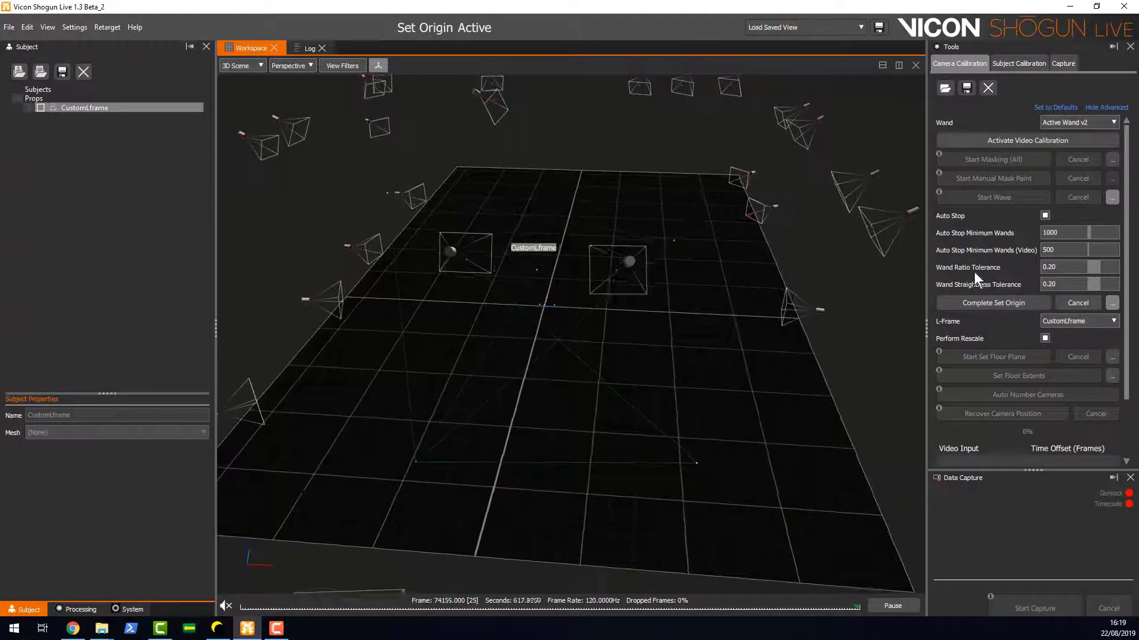
{"action": "left_click", "coordinate": [993, 302]}
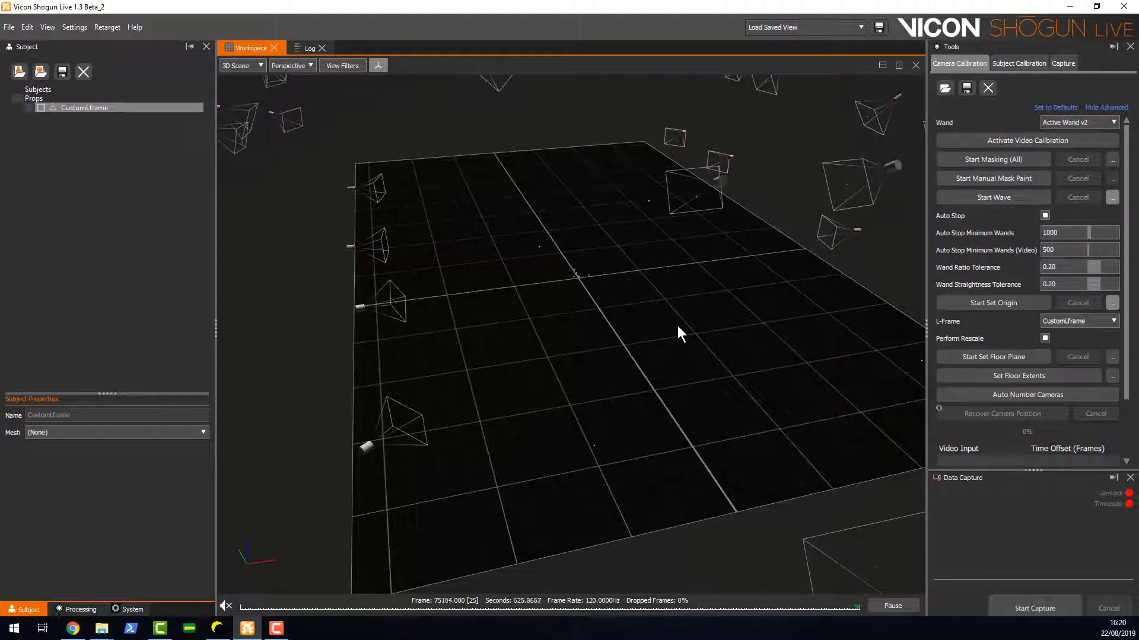
{"action": "mouse_move", "coordinate": [657, 369]}
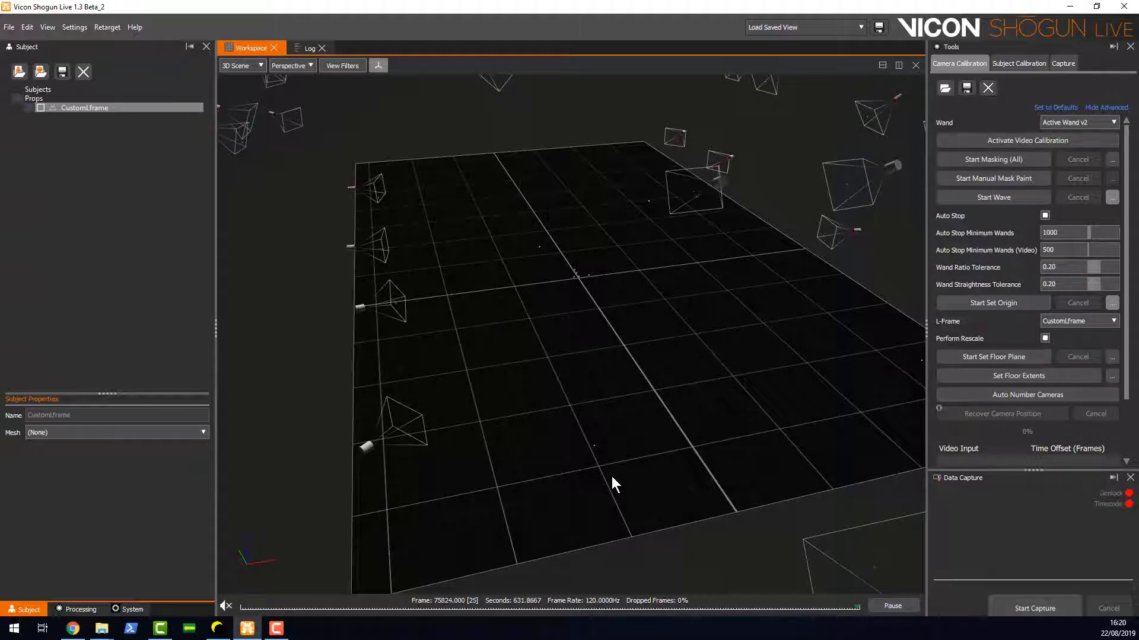
{"action": "left_click_drag", "start_coordinate": [613, 483], "coordinate": [686, 434]}
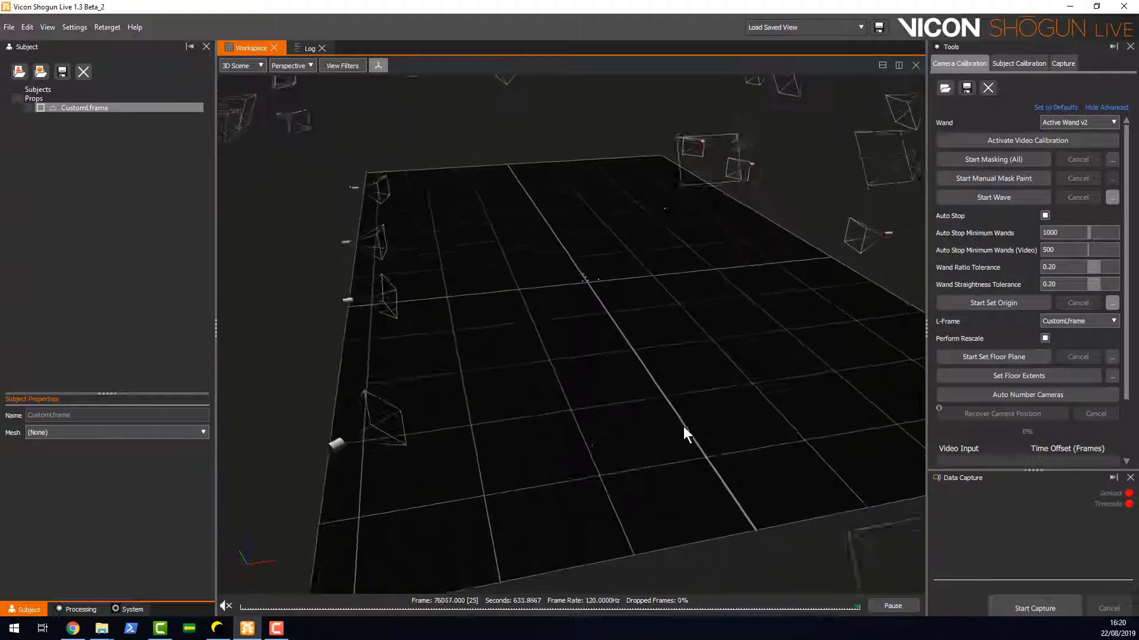